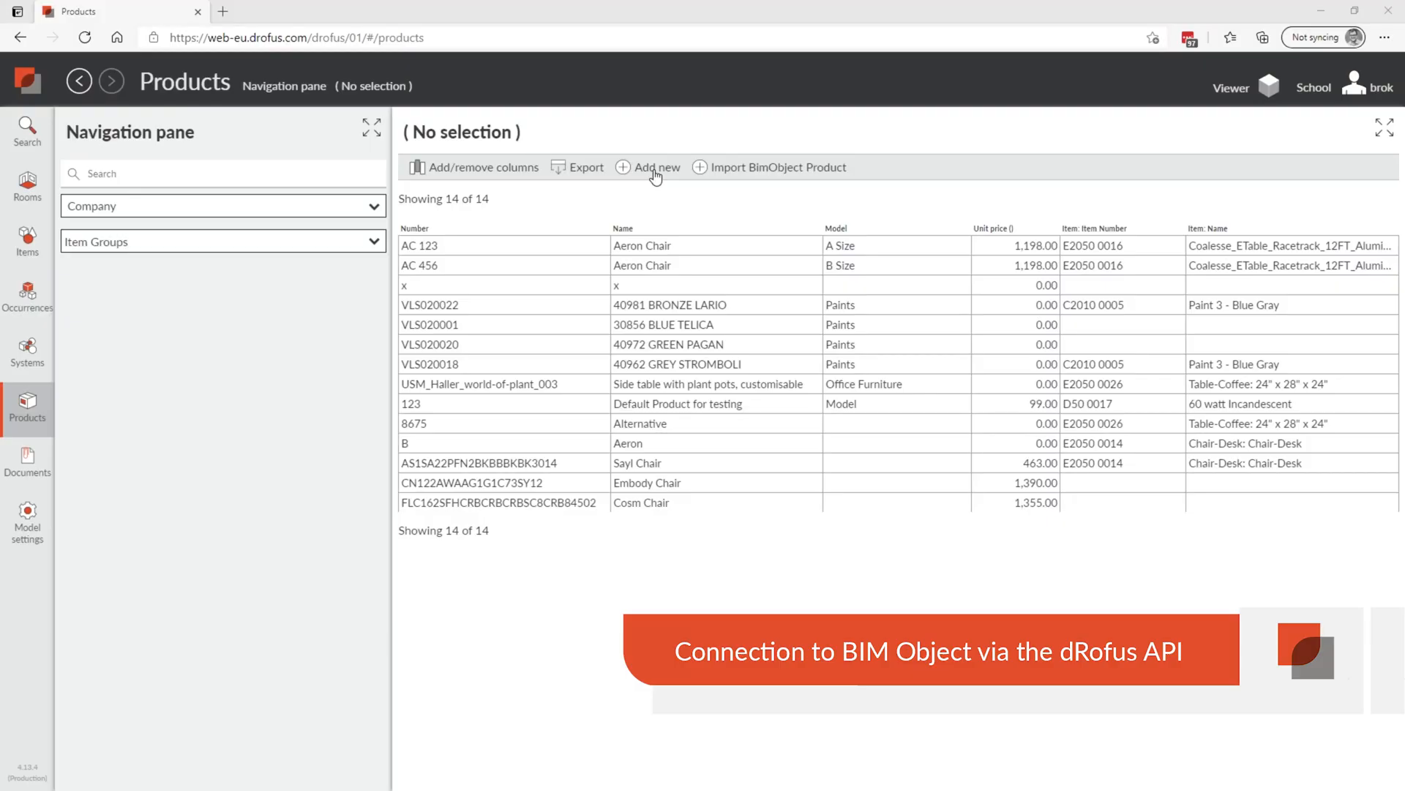
# - Import a PPG Paints product from BIMobject into the dRofus product list
pyautogui.click(776, 167)
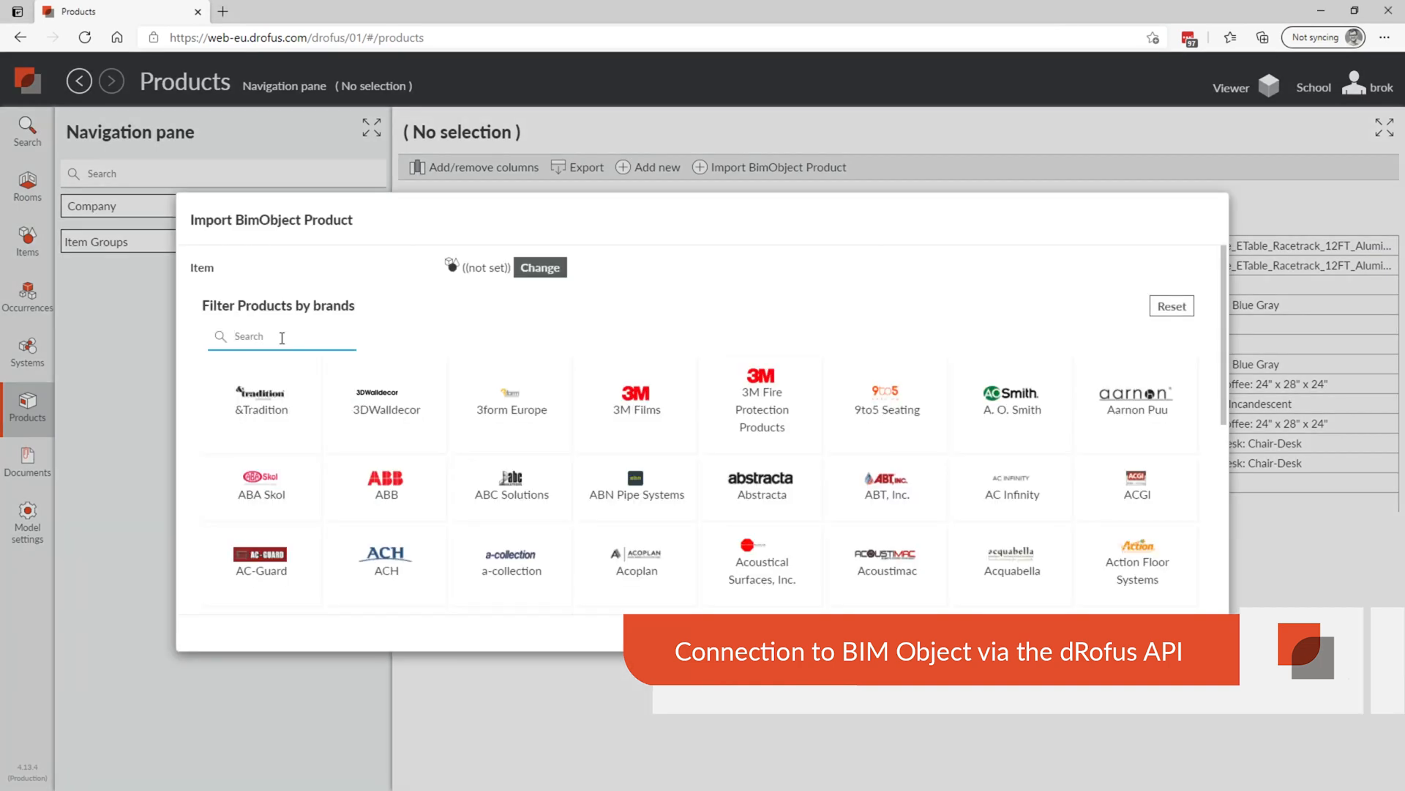
pyautogui.write('paint')
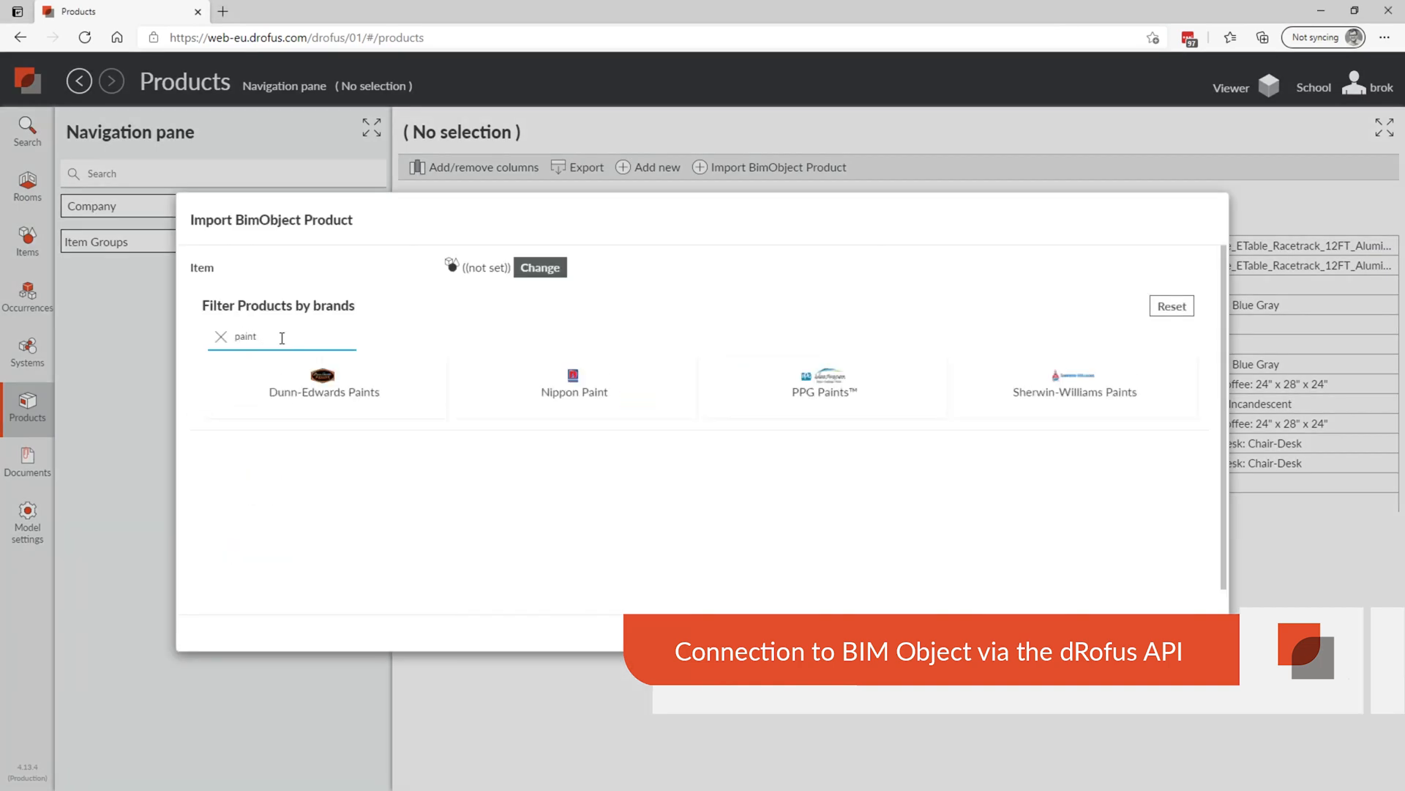
pyautogui.click(823, 389)
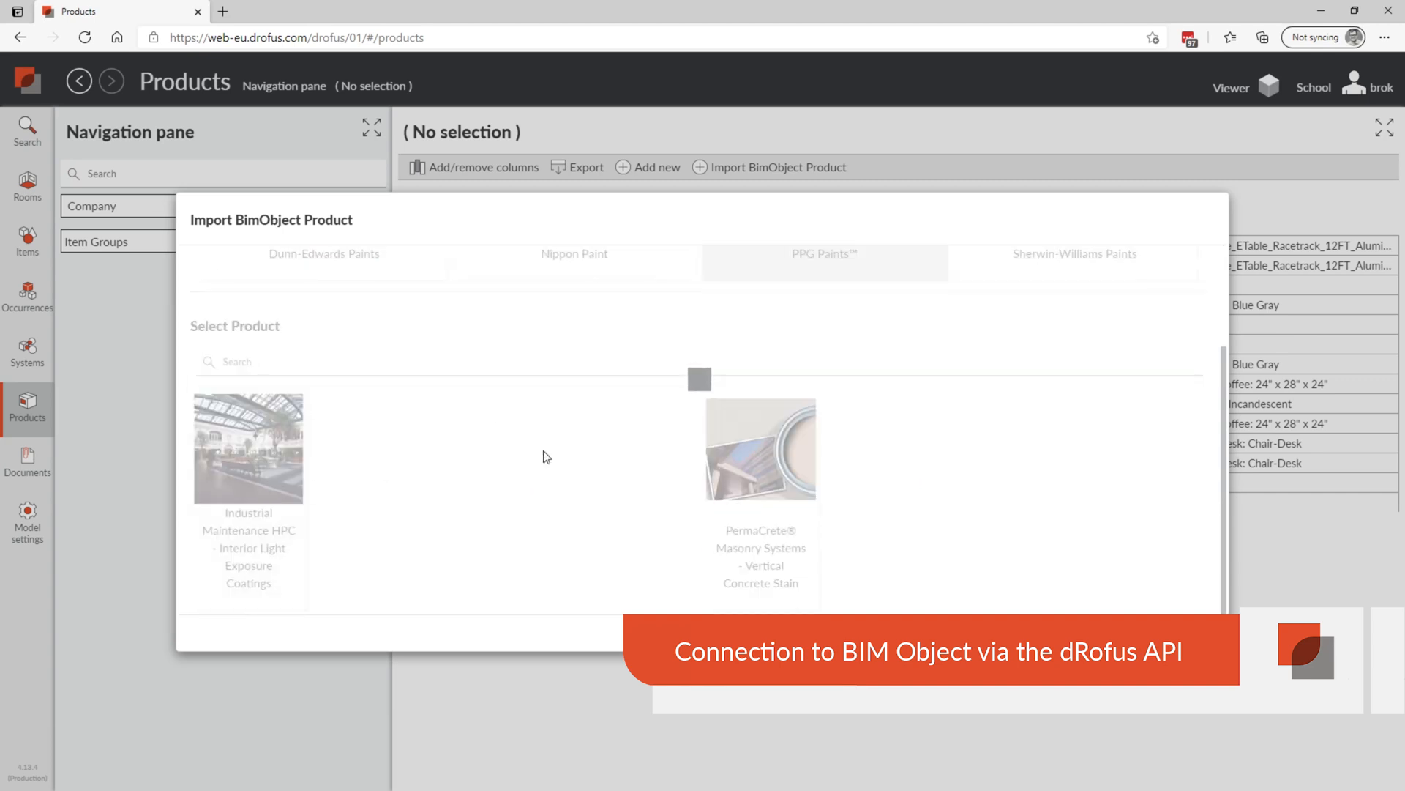
pyautogui.click(249, 448)
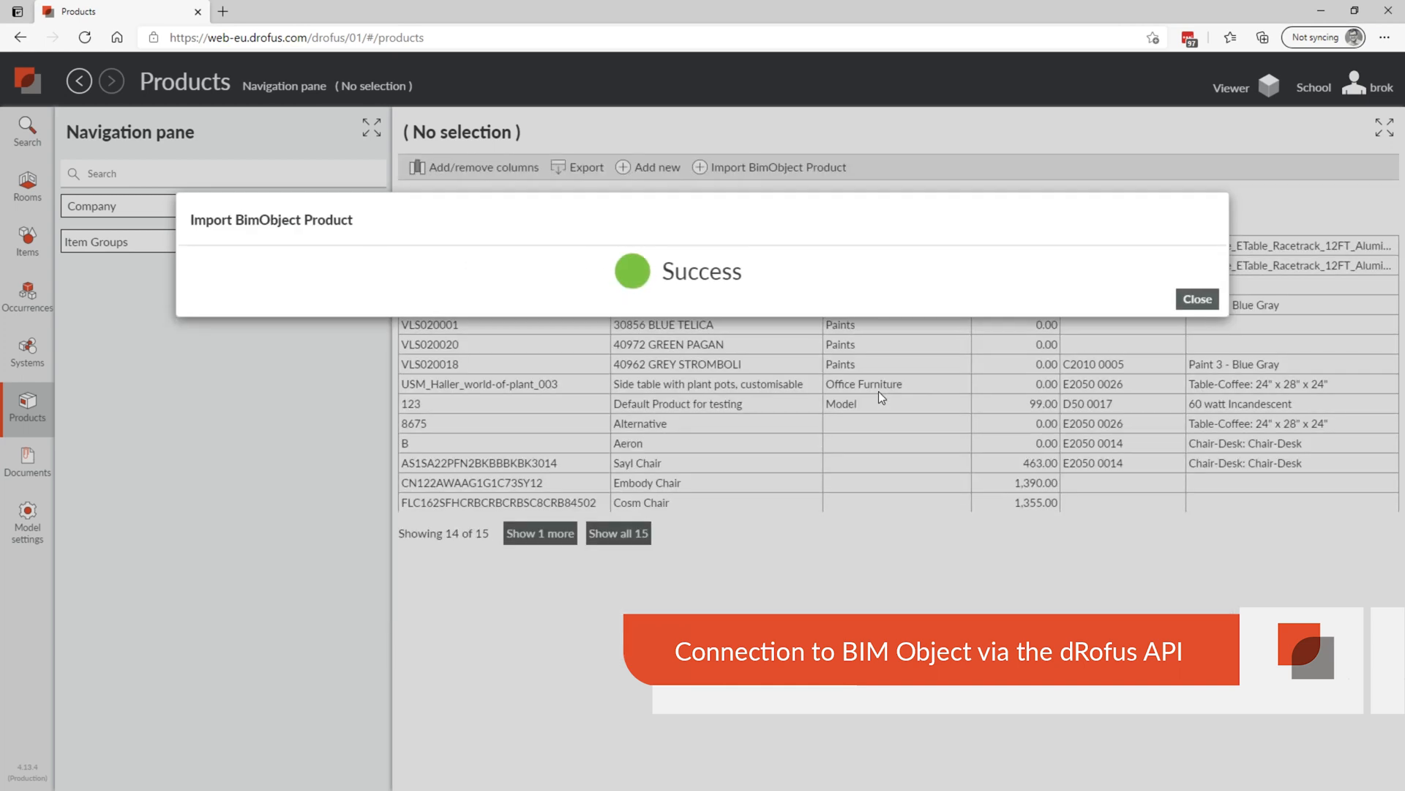
pyautogui.click(1197, 300)
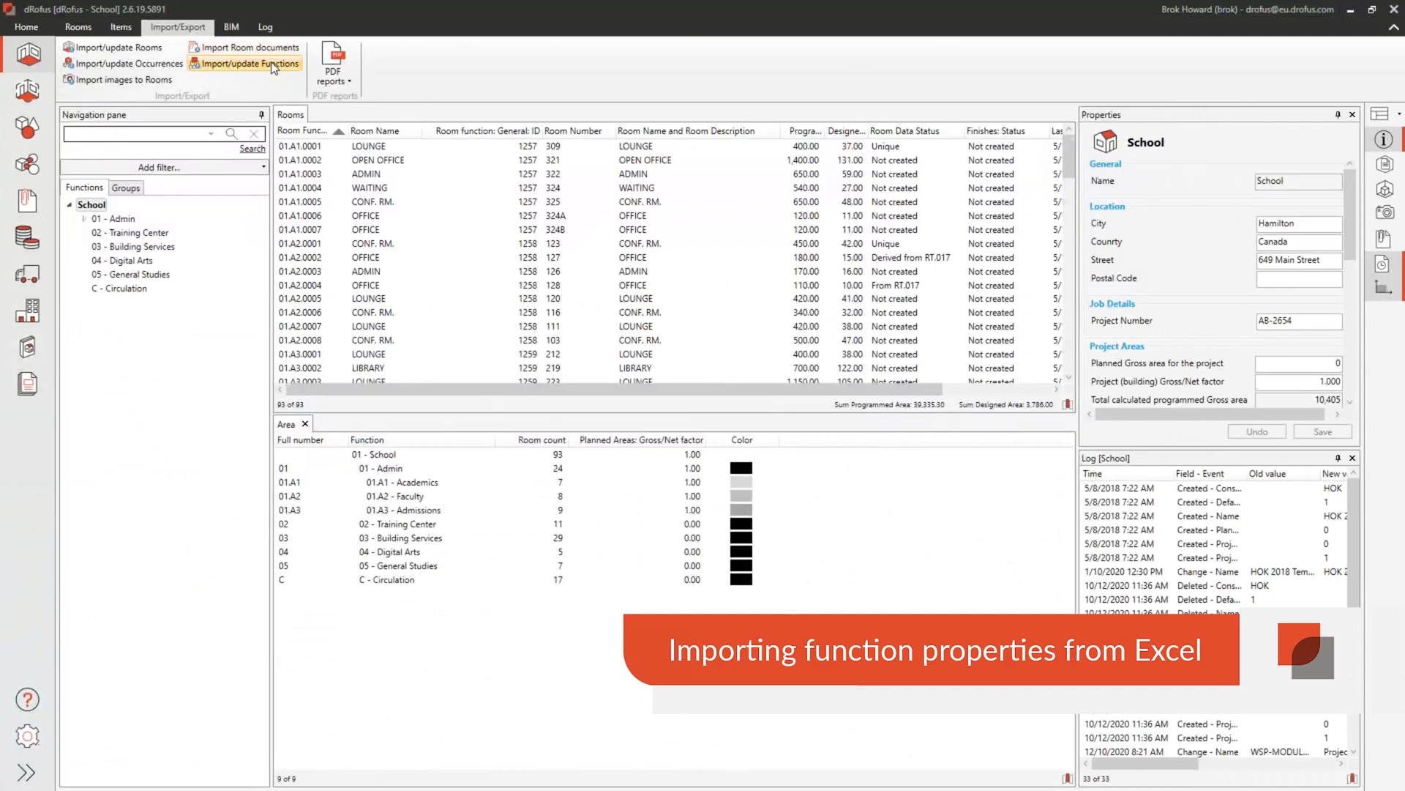
# - Import function colours and gross/net factors from Excel with auto-mapped columns
pyautogui.click(251, 63)
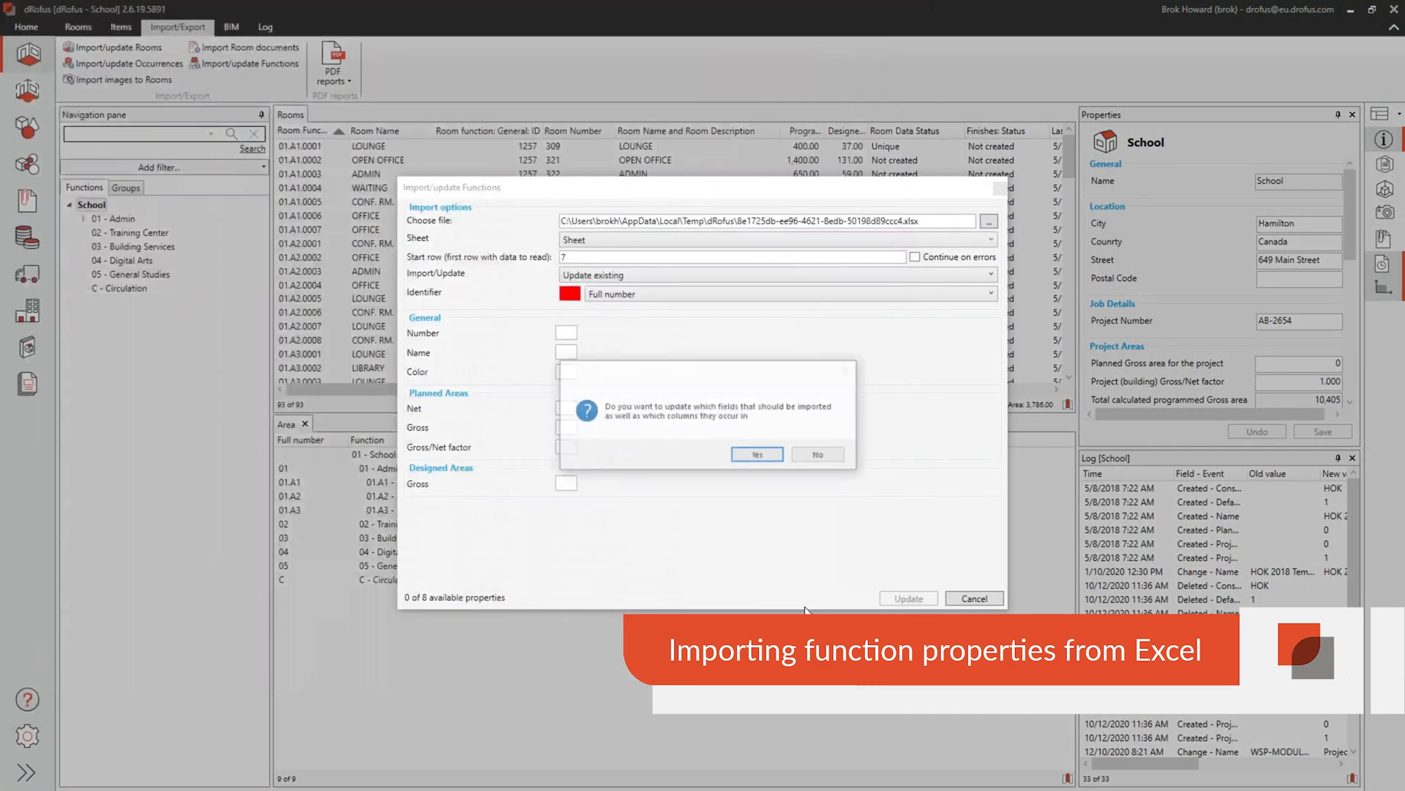
pyautogui.click(755, 454)
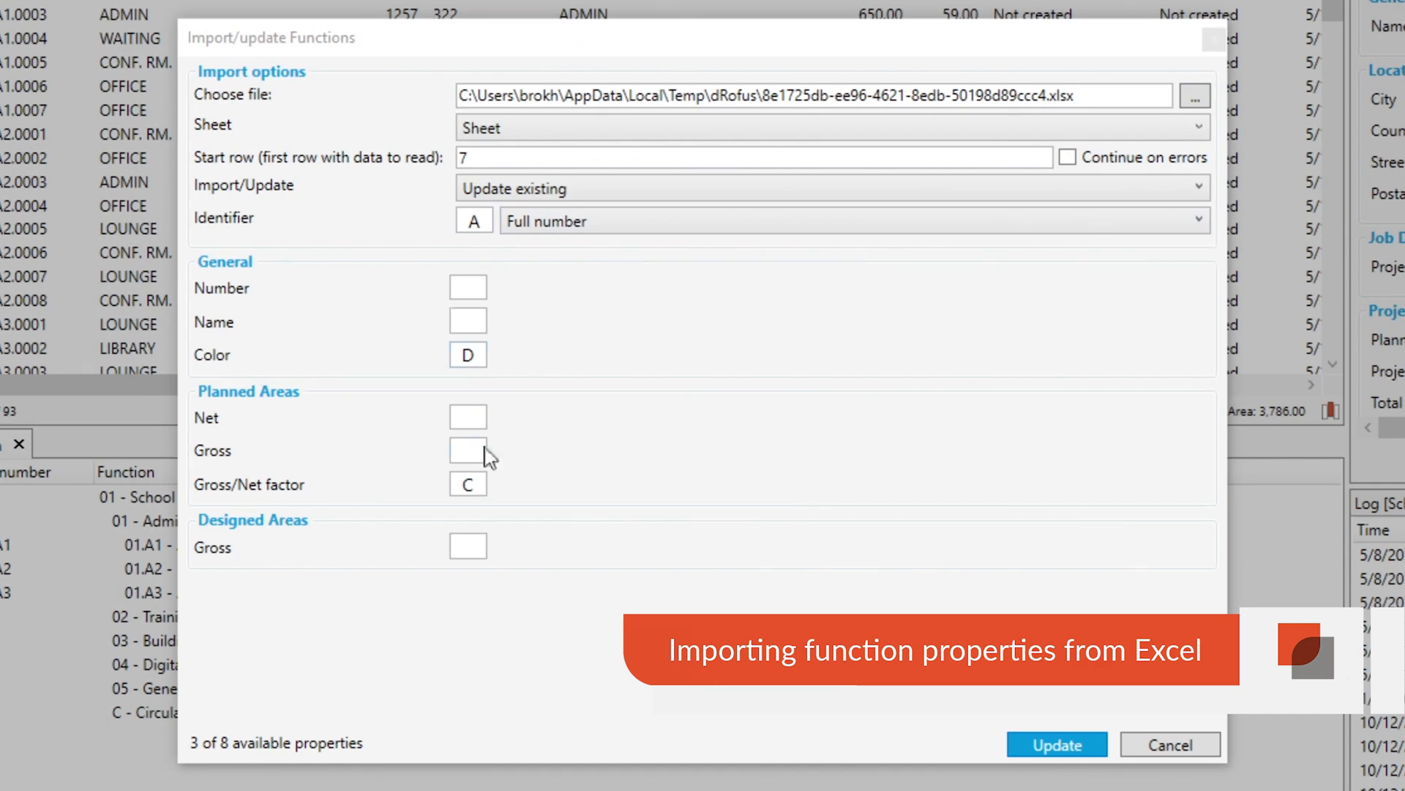
pyautogui.click(1056, 744)
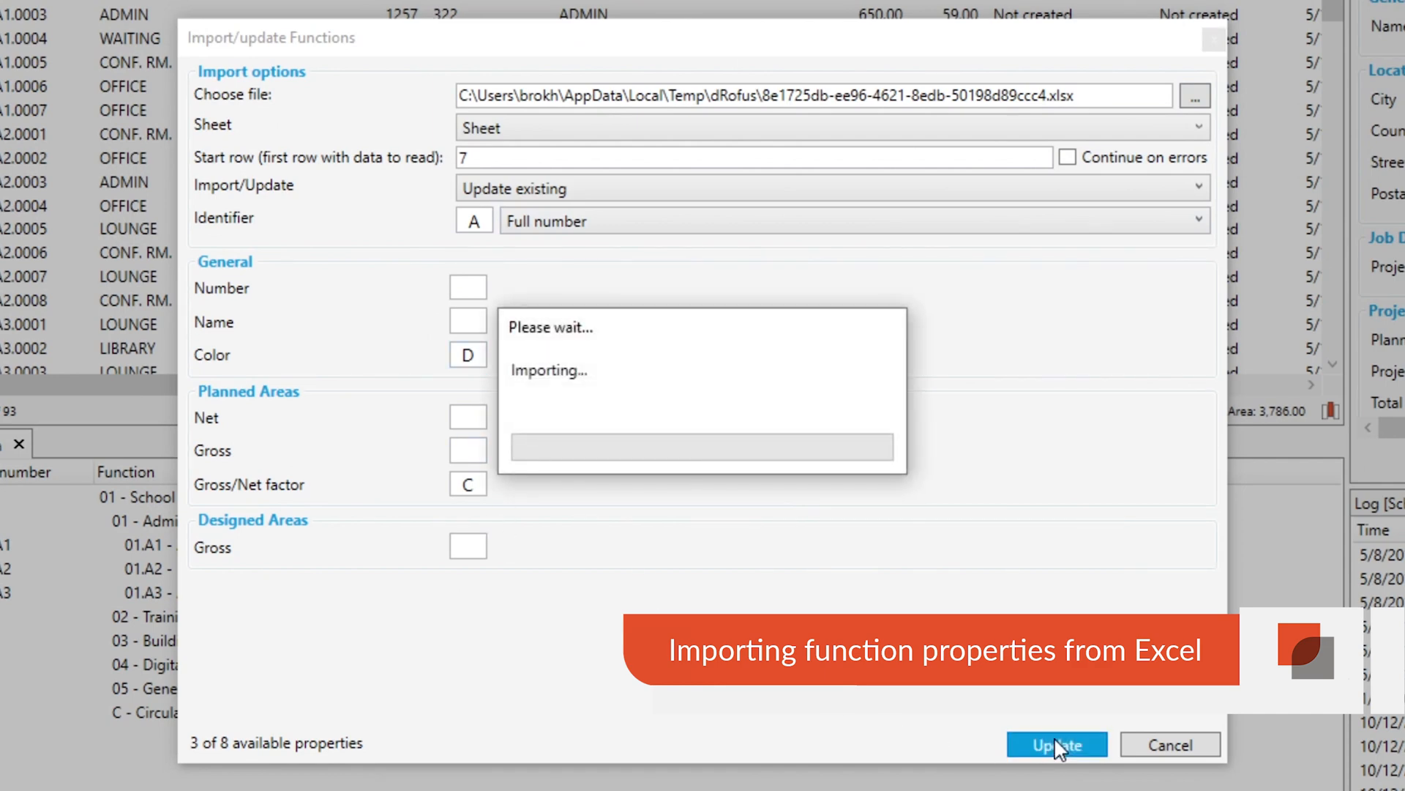
pyautogui.click(1056, 743)
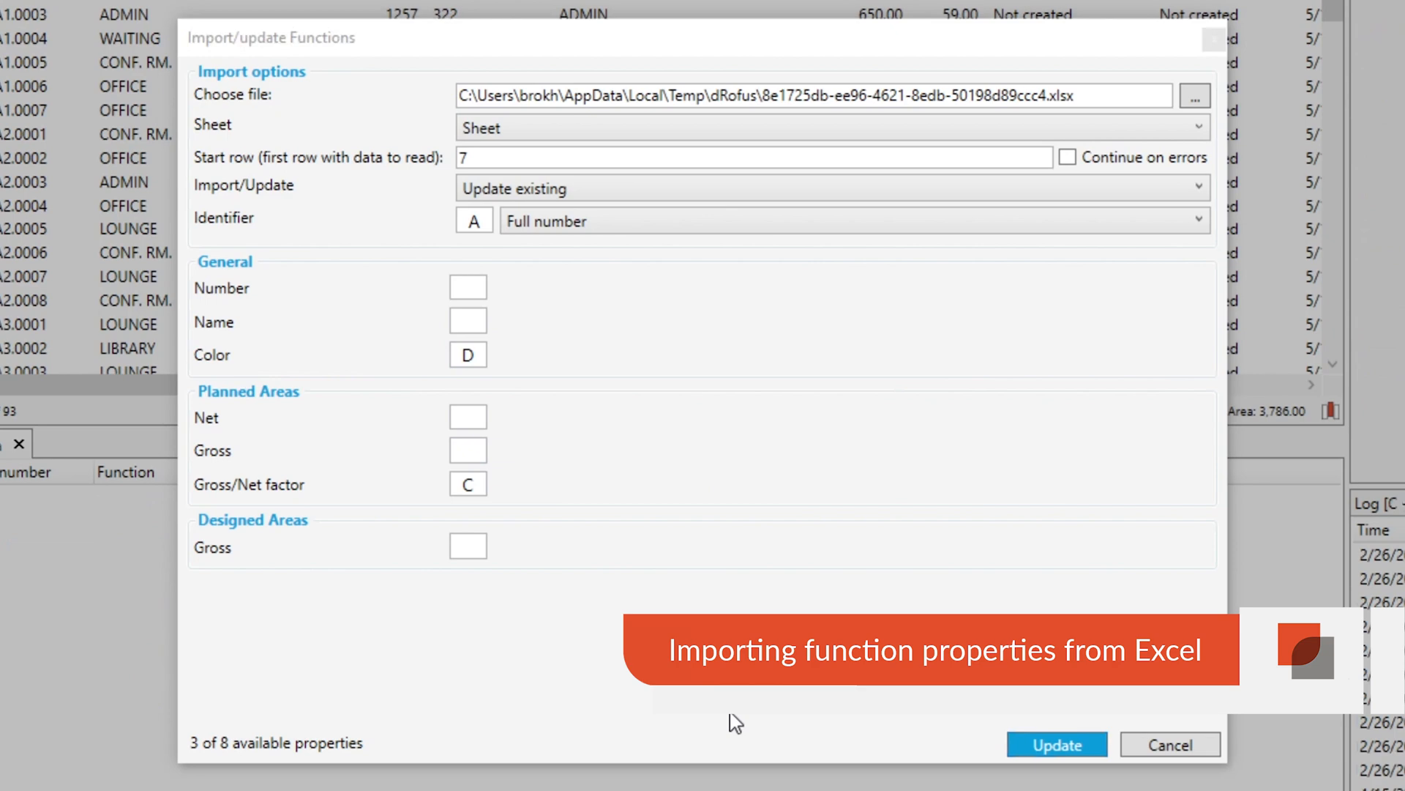
pyautogui.click(1055, 744)
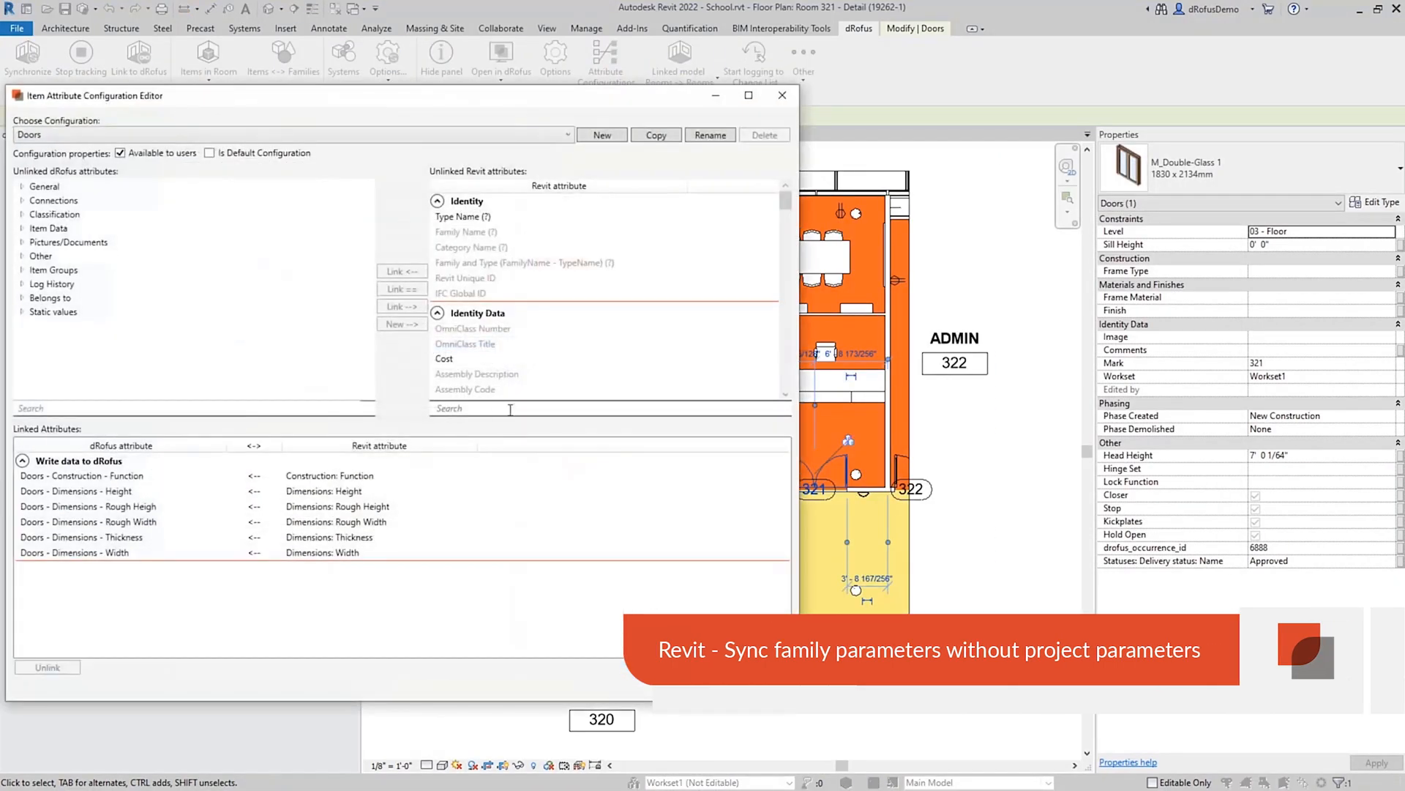
# - Search door family parameters for 'material', choose the material attribute, then search 'closer'
pyautogui.write('material')
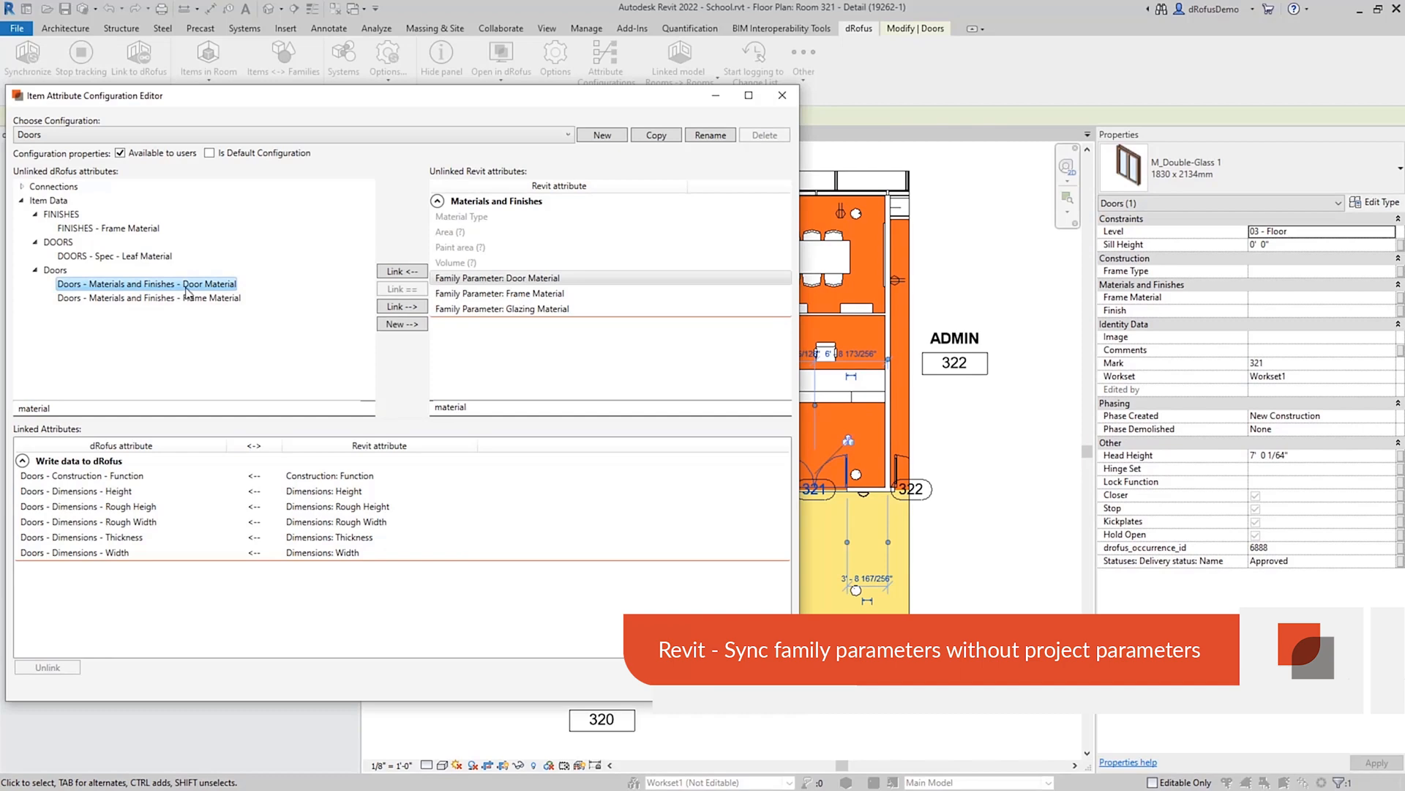
pyautogui.click(402, 272)
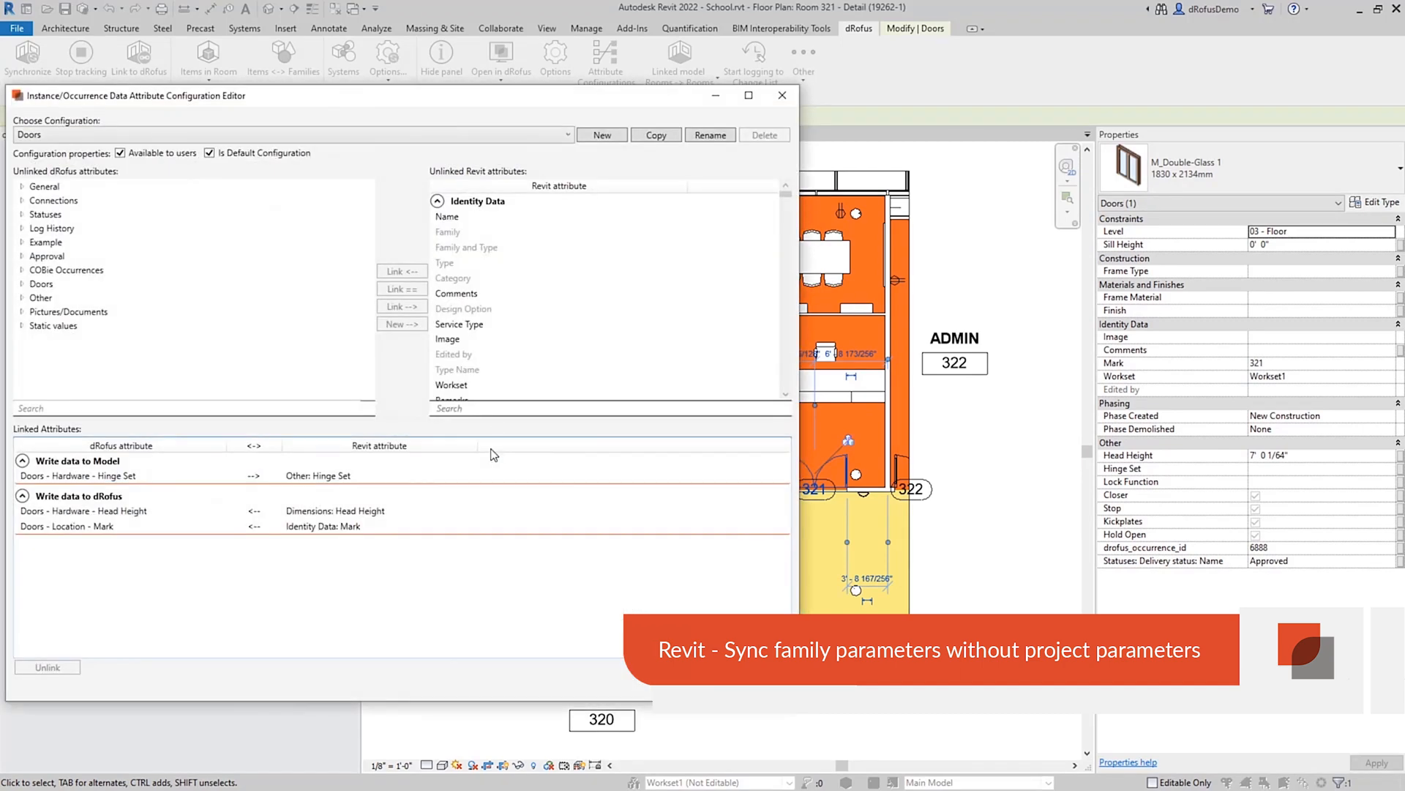
pyautogui.write('closer')
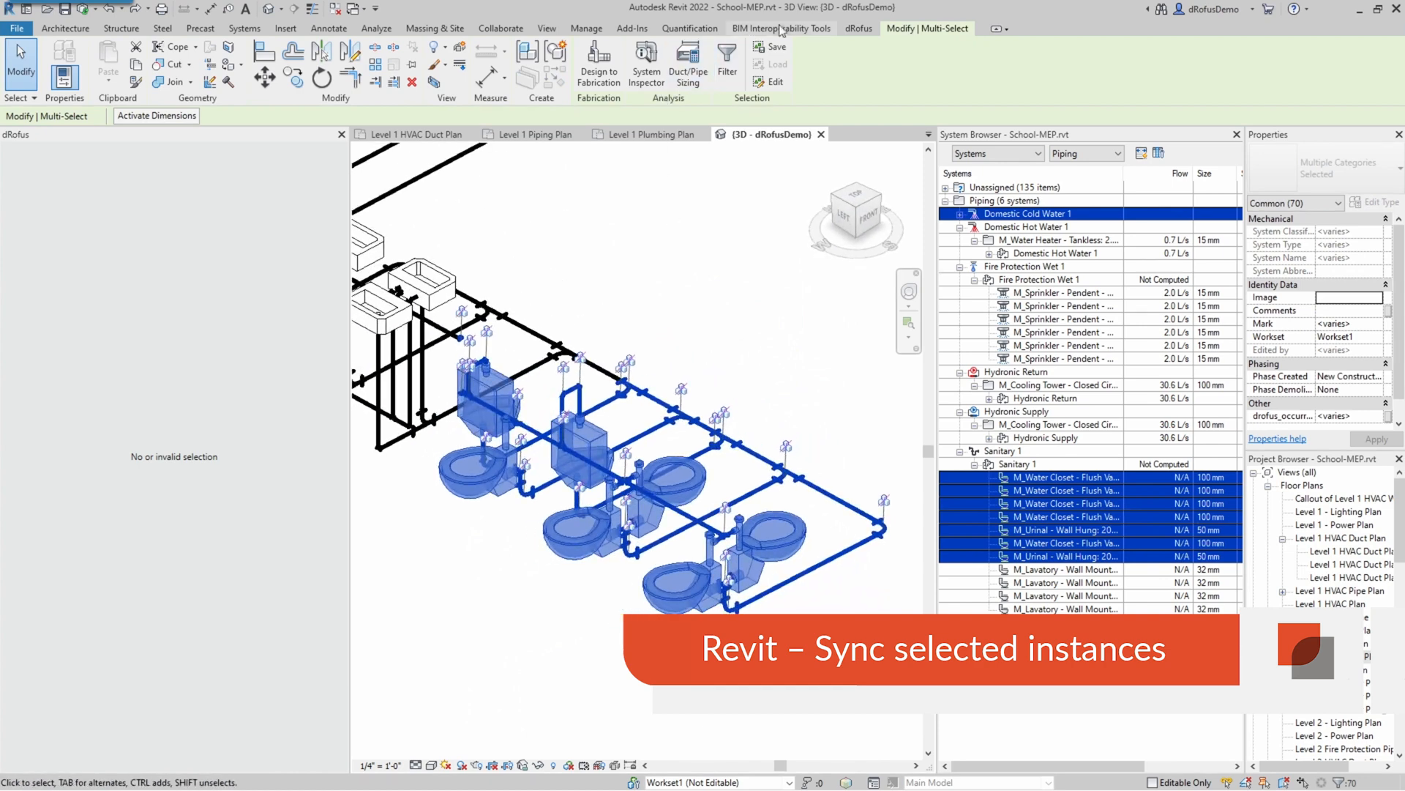
# - Sync the selected water closets and urinals using the Americas configurations
pyautogui.click(414, 59)
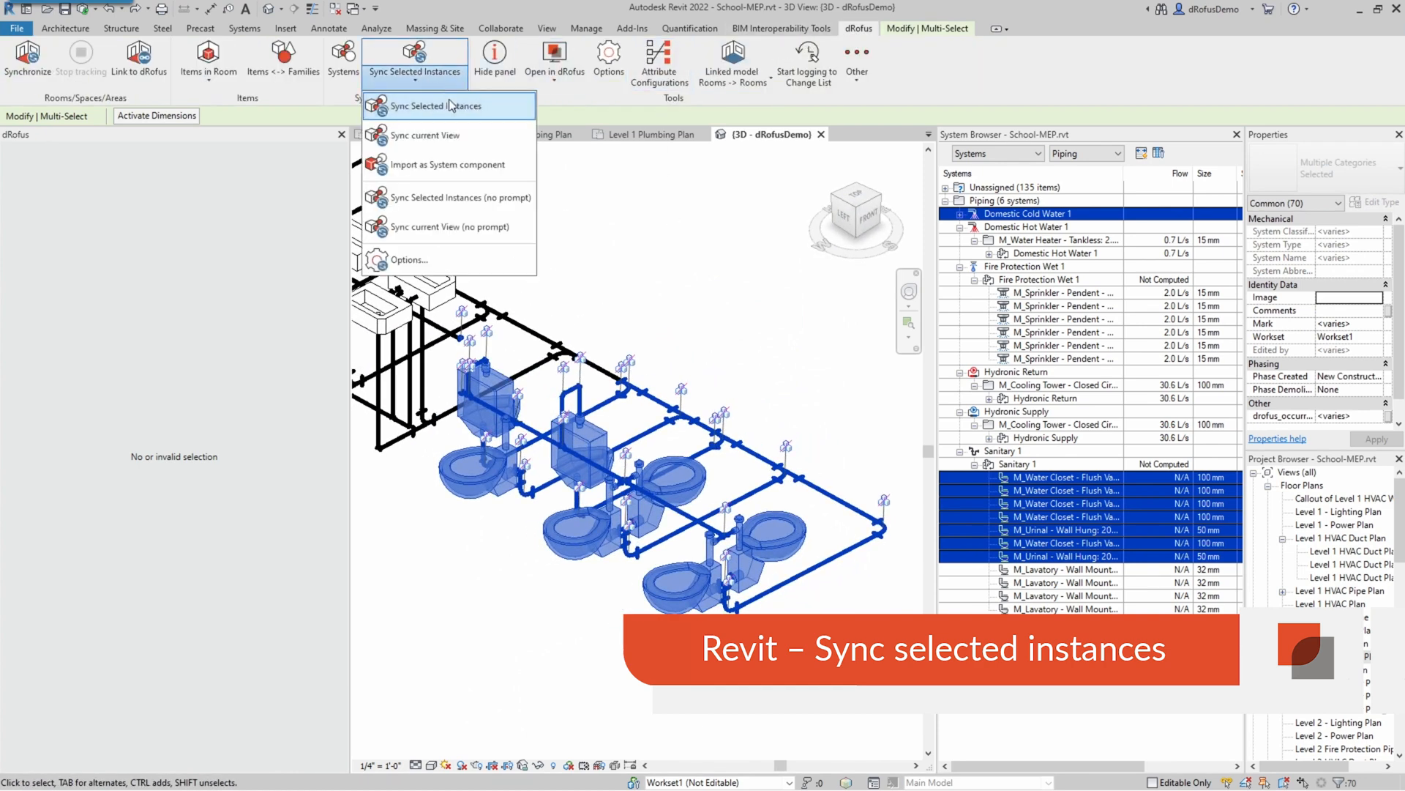
pyautogui.click(434, 105)
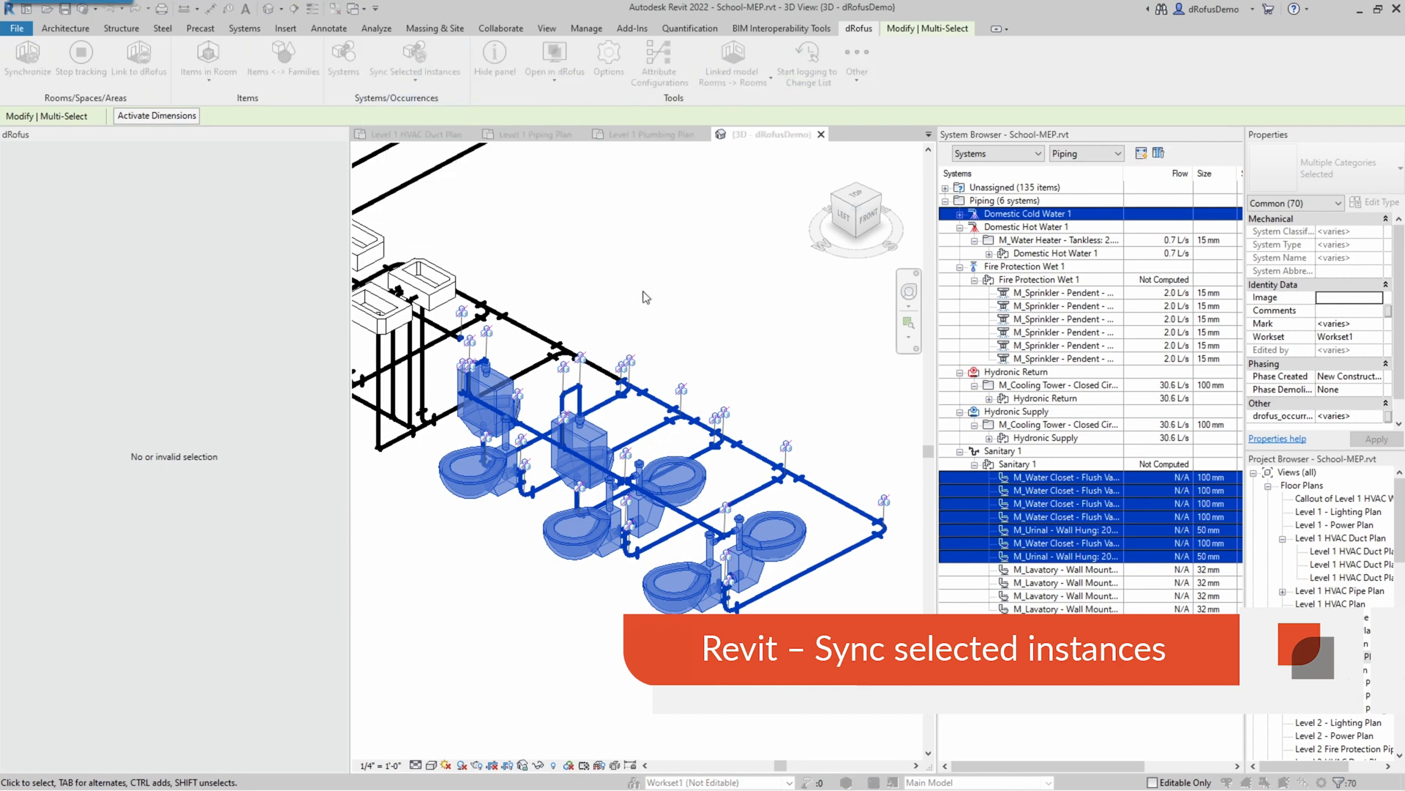
pyautogui.click(414, 57)
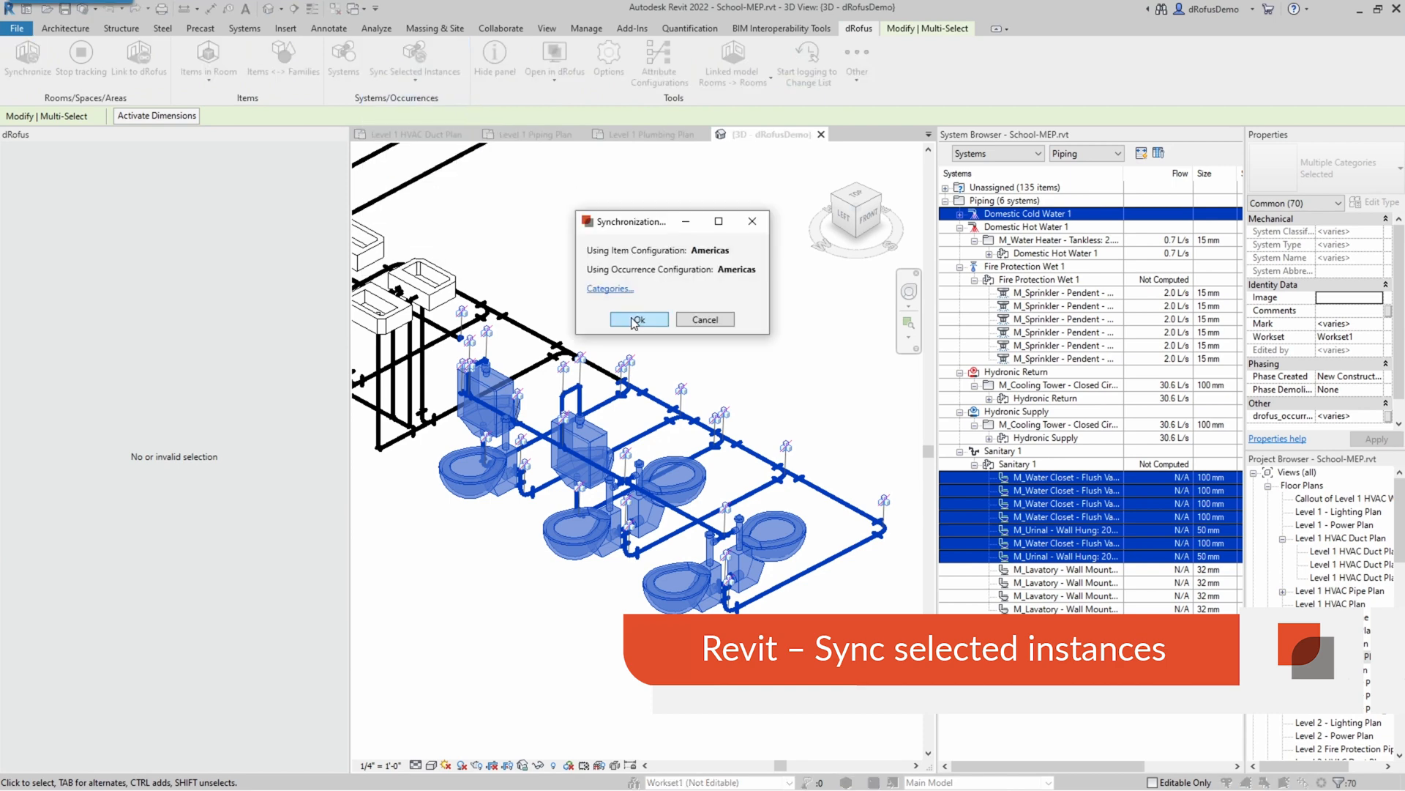
pyautogui.click(638, 319)
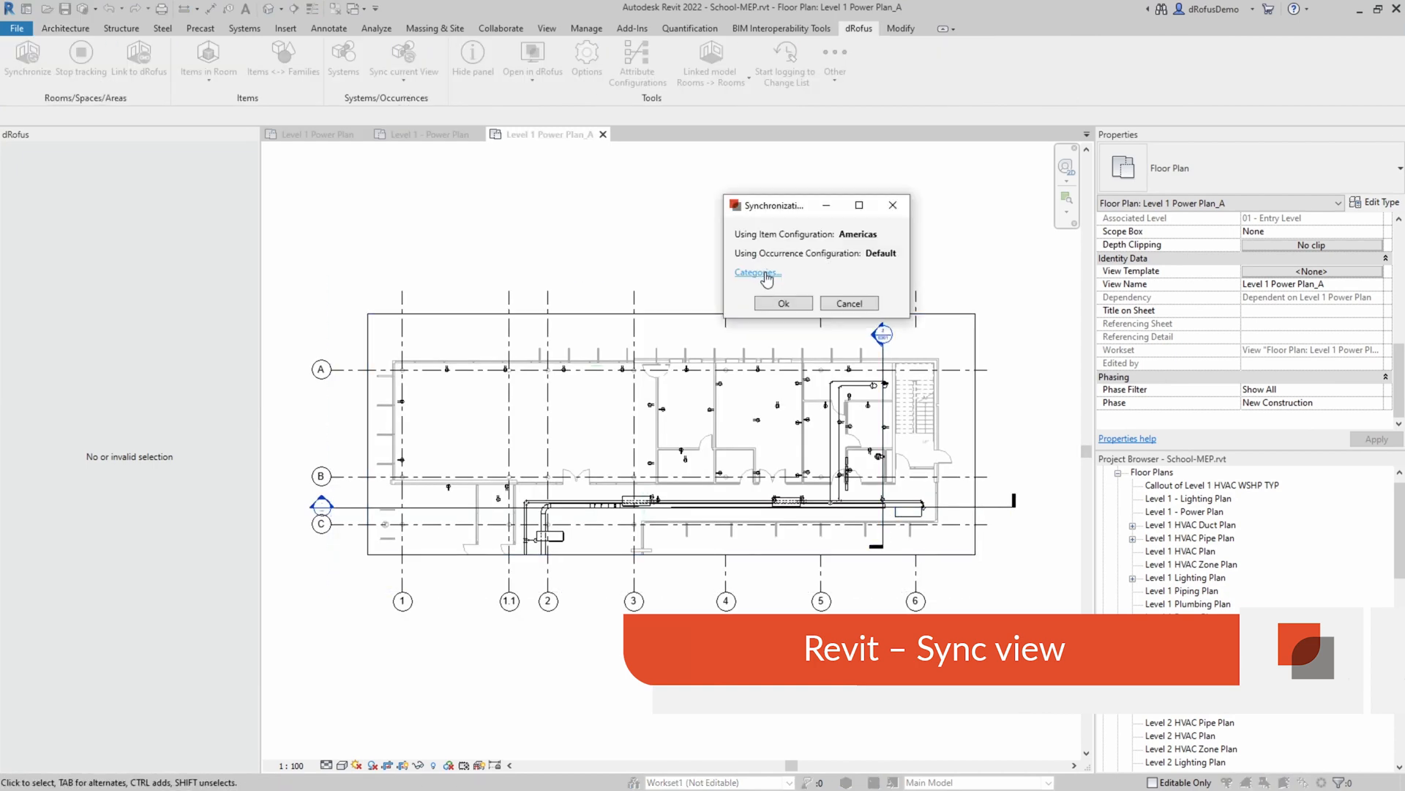
# - Sync the current view with Electrical Fixtures as the synced category
pyautogui.click(756, 273)
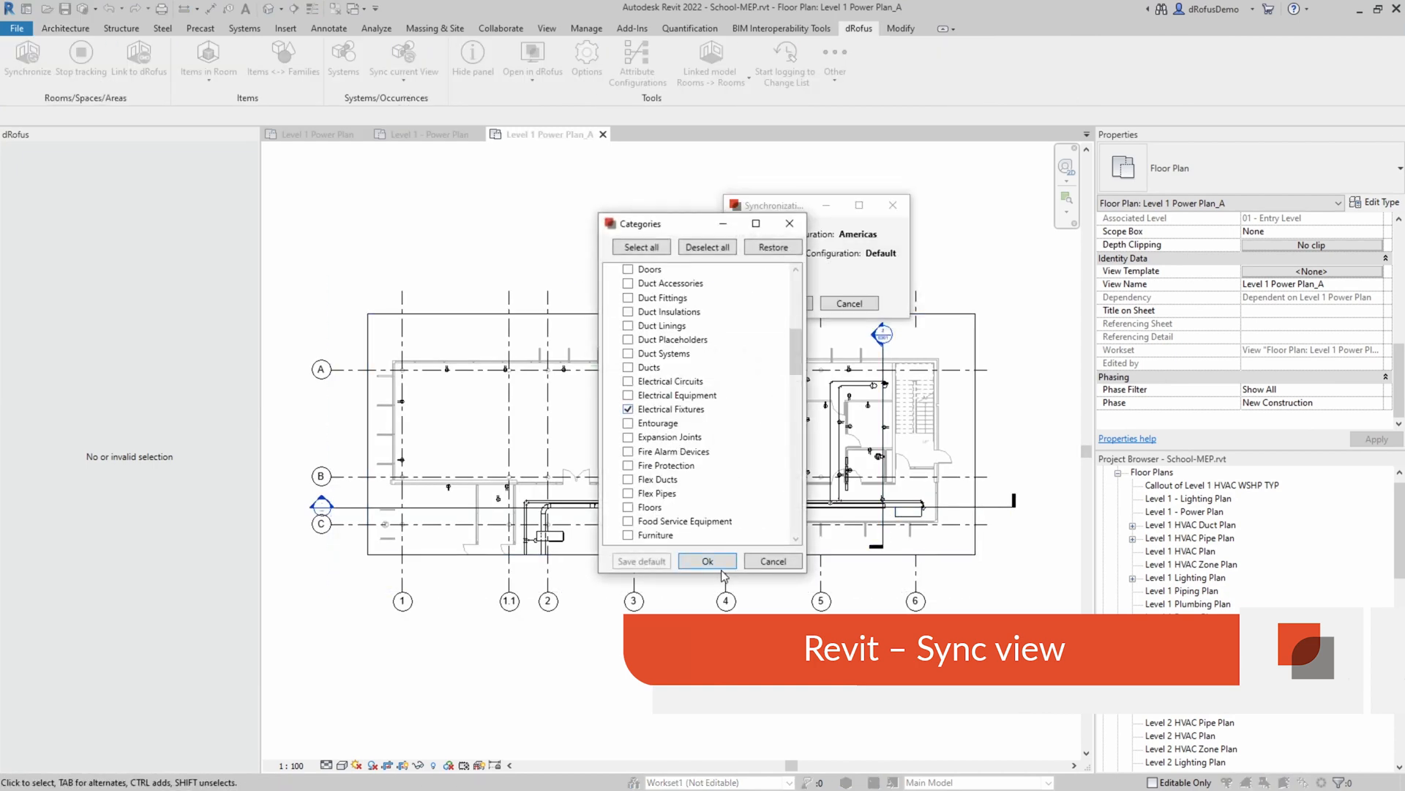
pyautogui.click(707, 560)
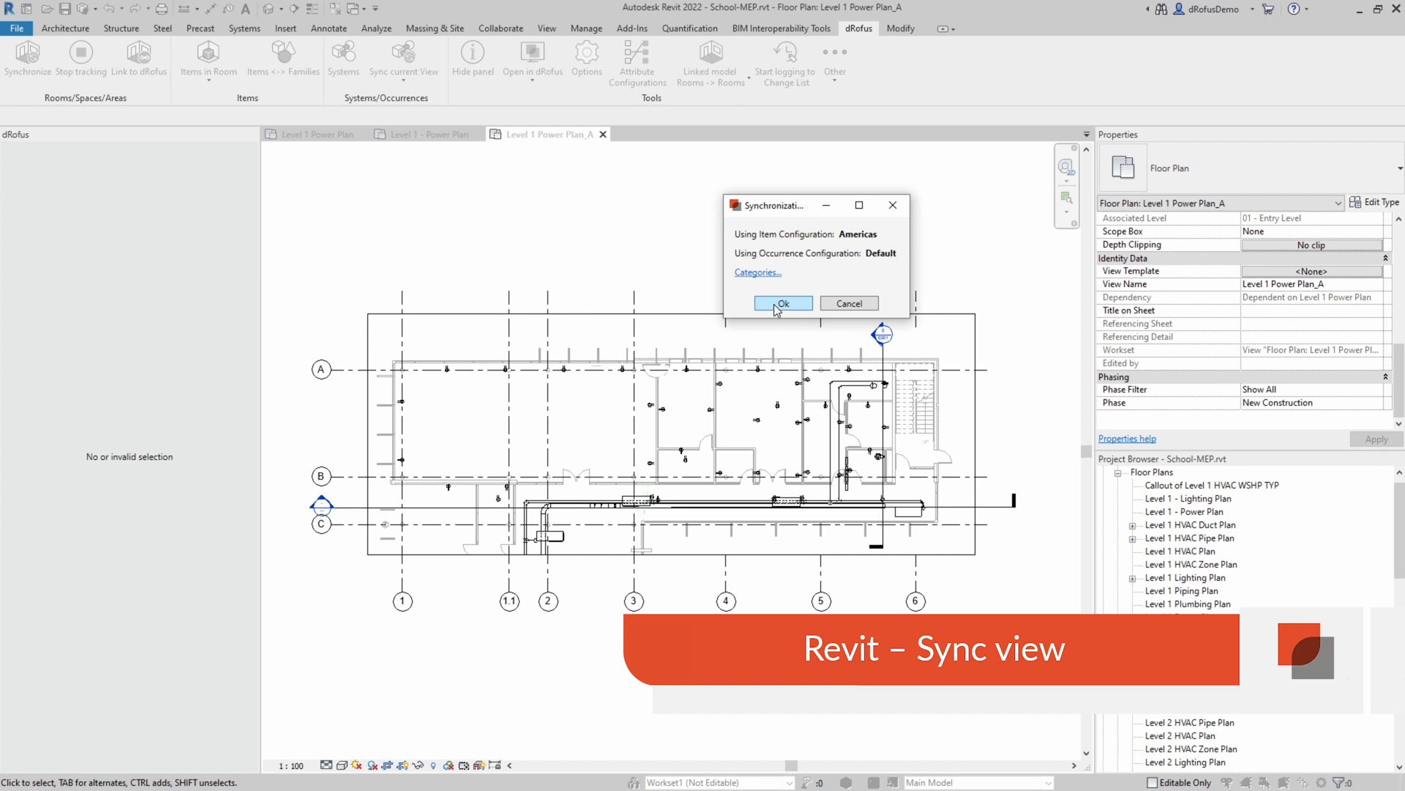
pyautogui.click(782, 303)
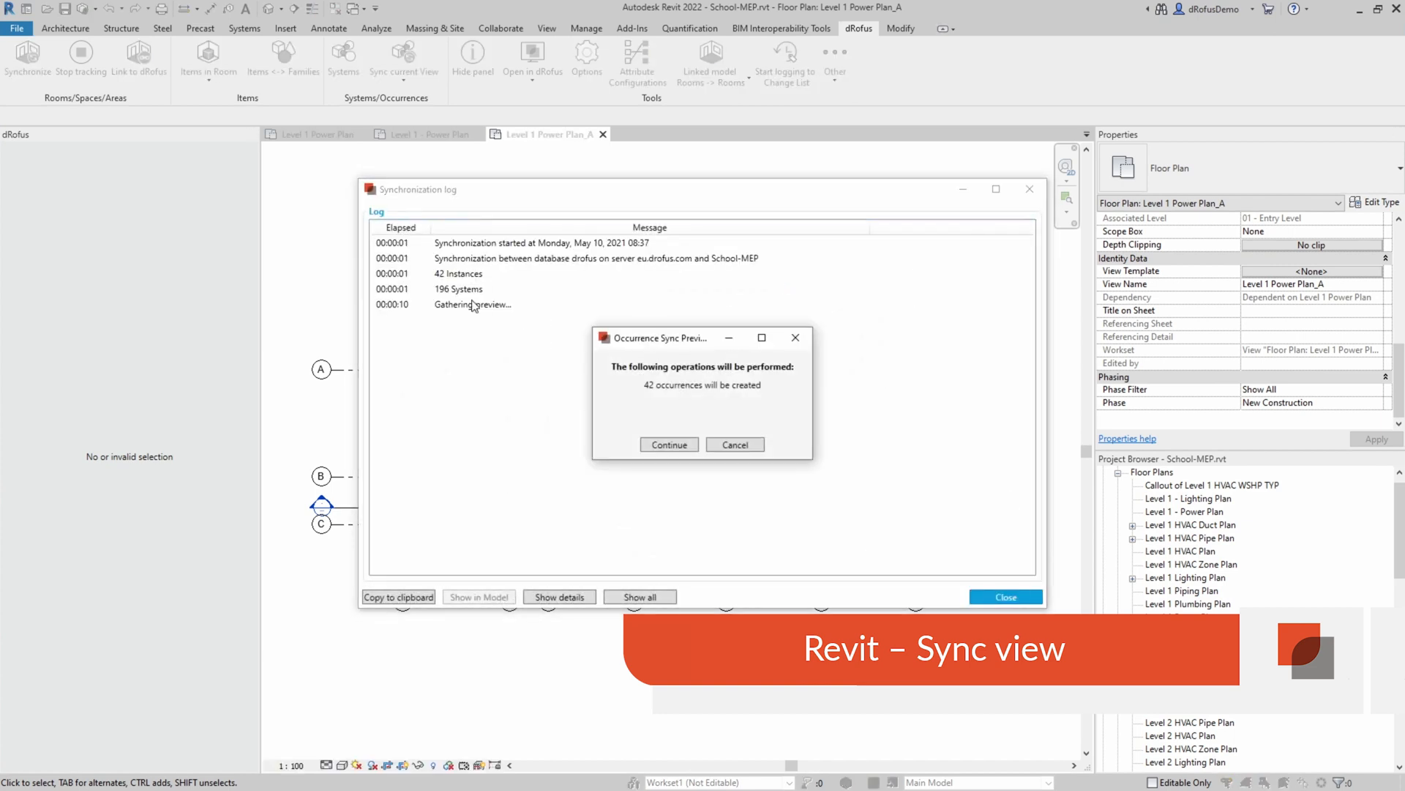
pyautogui.moveTo(660, 396)
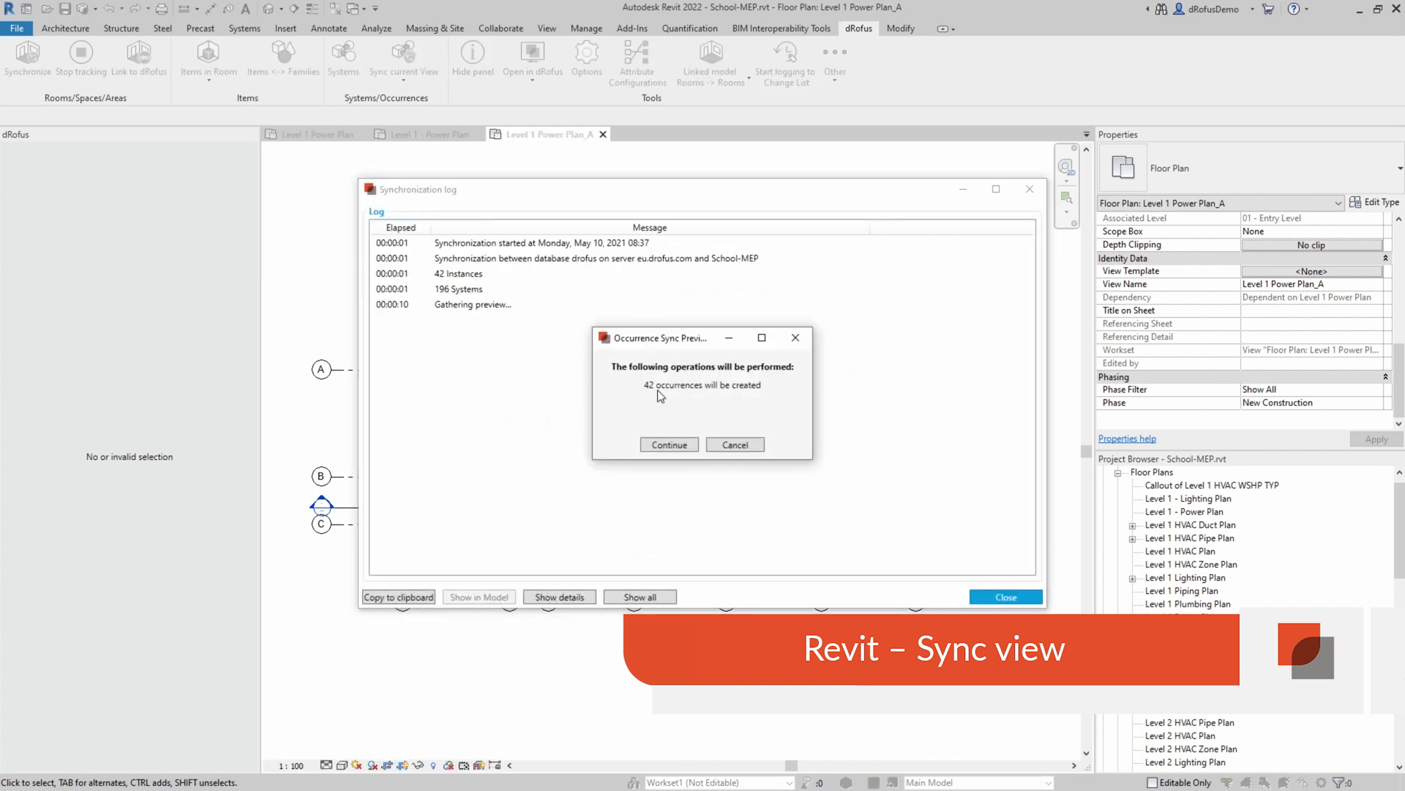
# - Create the 42 occurrences, close the log, and inspect a synced receptacle
pyautogui.click(667, 444)
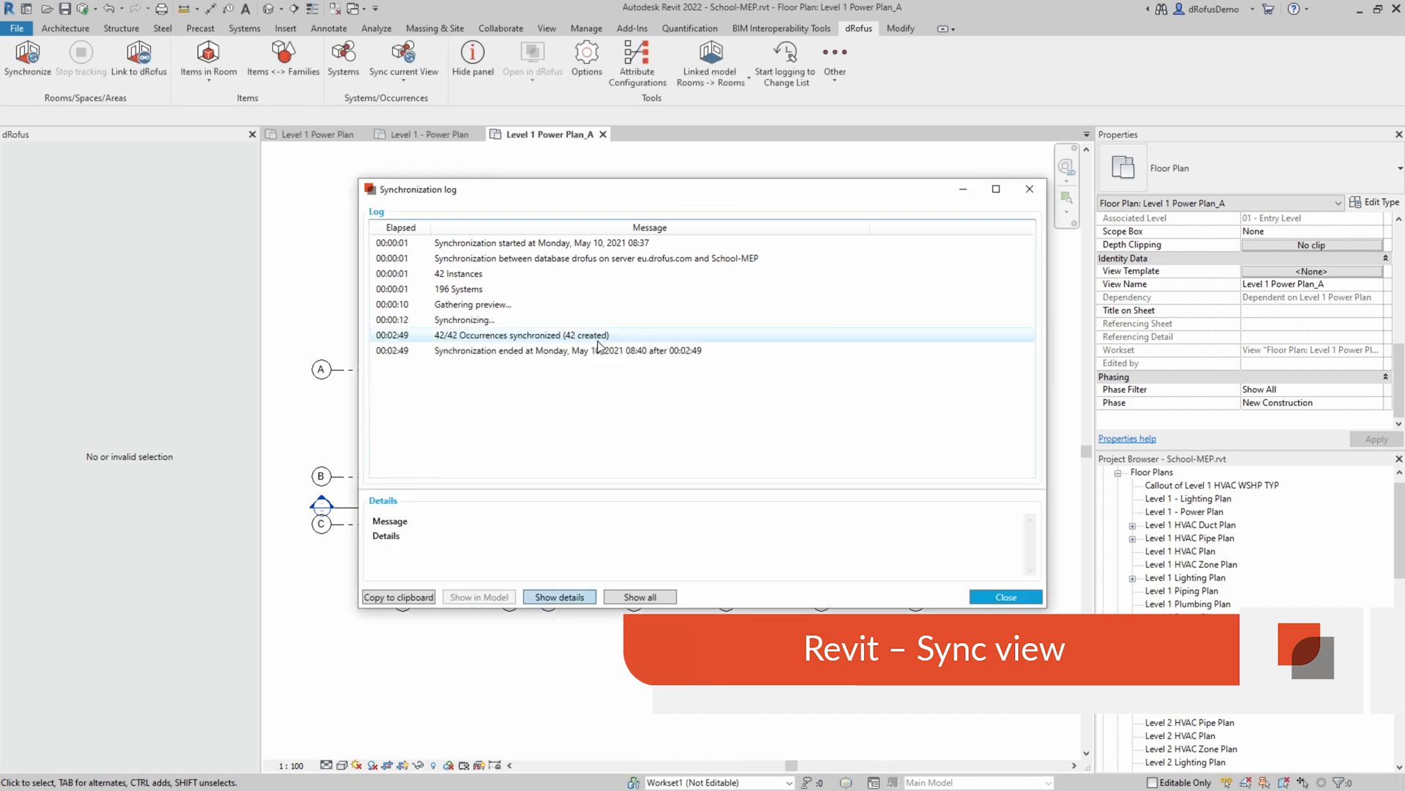
pyautogui.click(1005, 596)
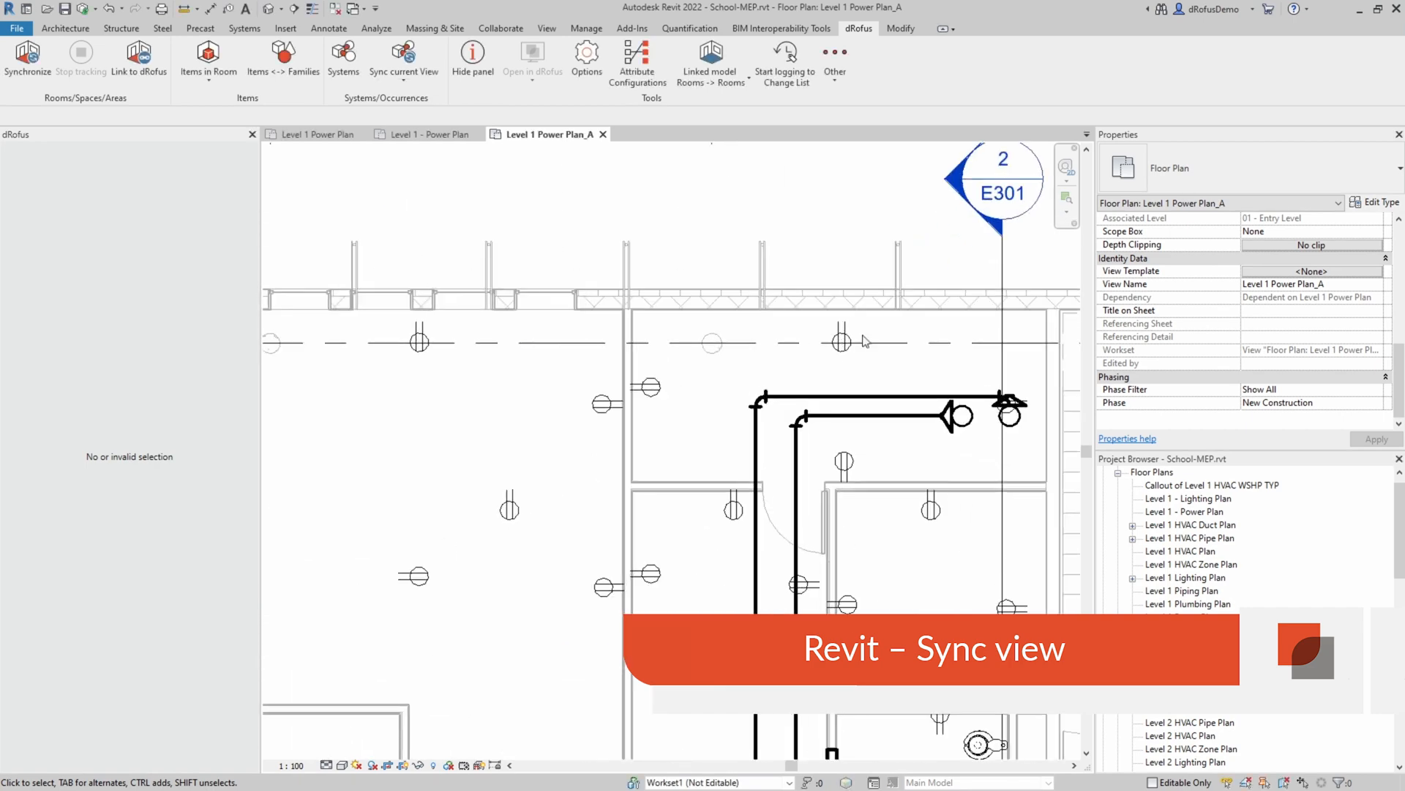
pyautogui.click(829, 350)
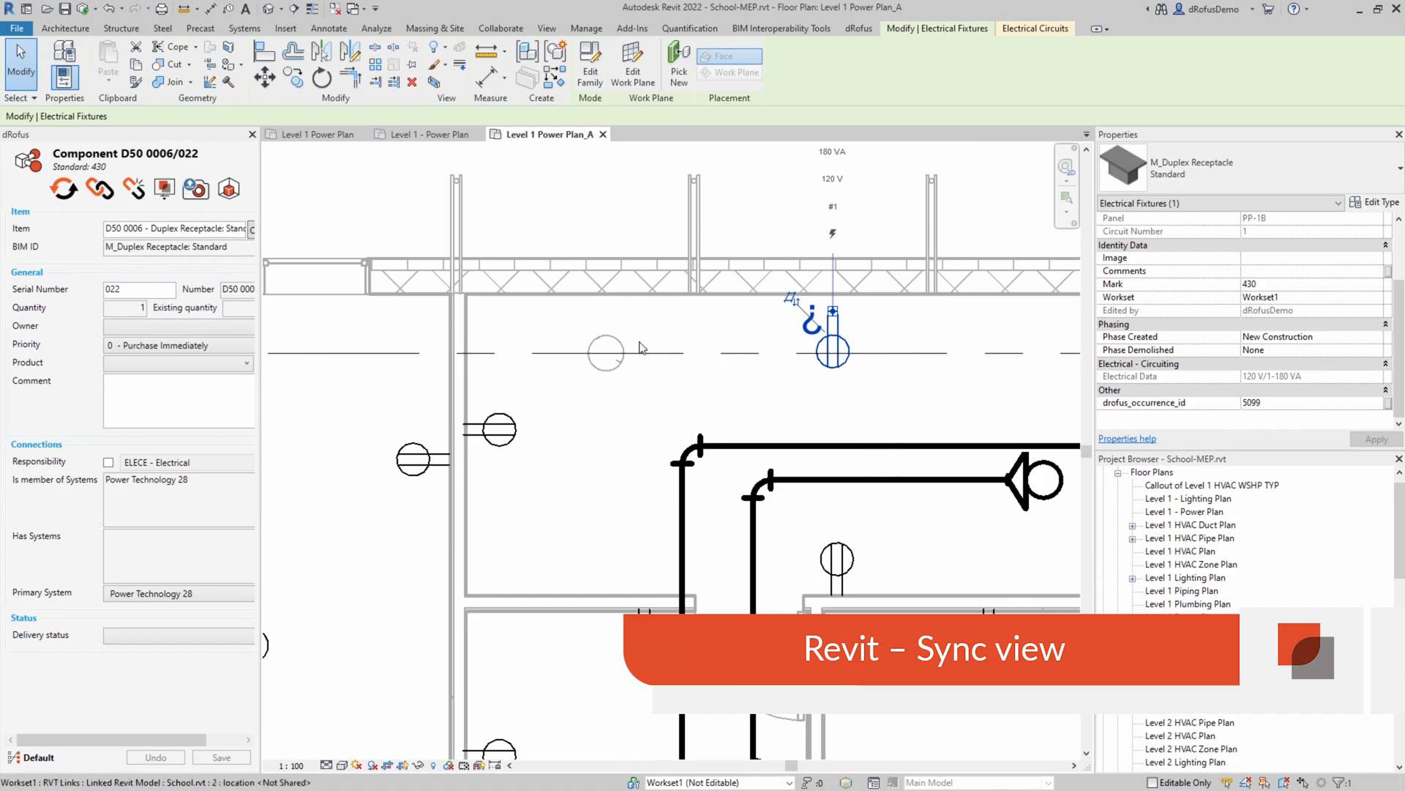